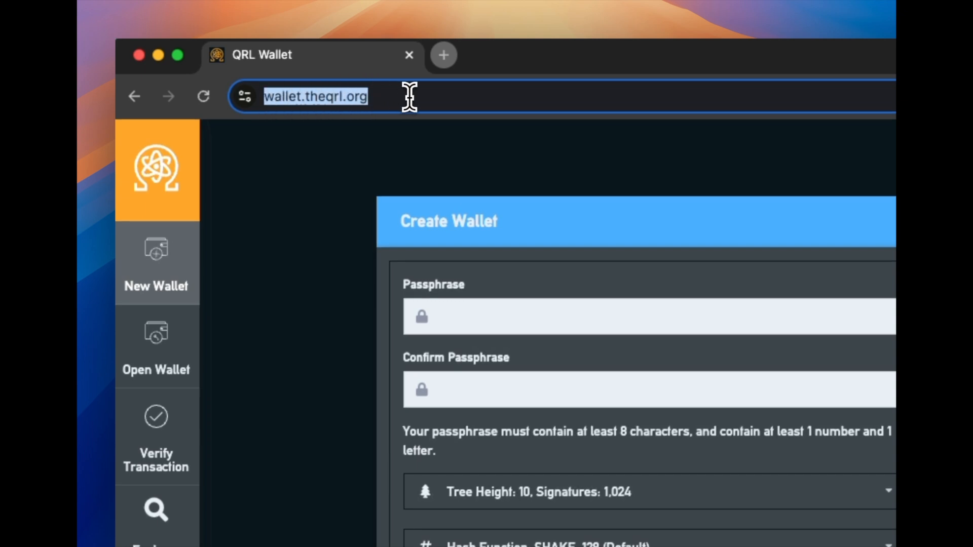
{"action": "mouse_move", "coordinate": [453, 202]}
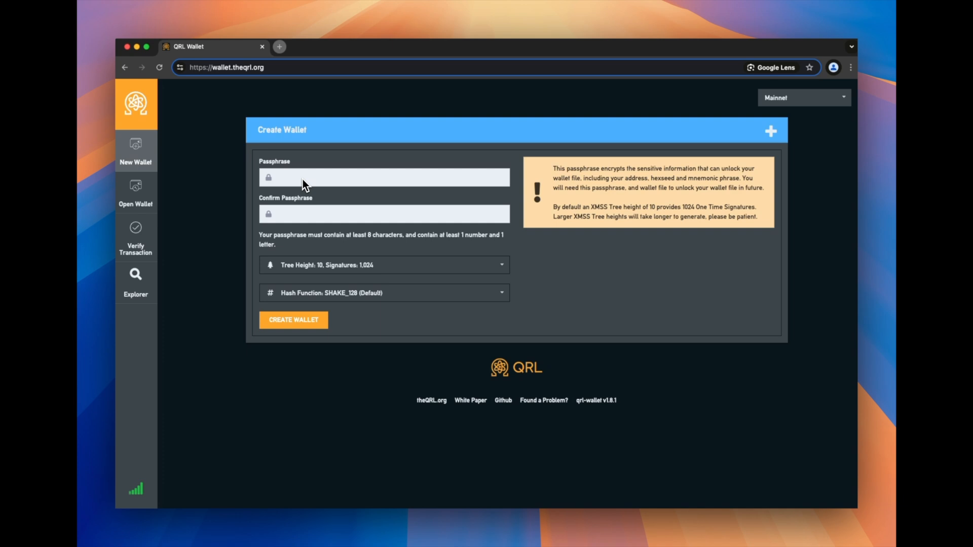
{"action": "mouse_move", "coordinate": [293, 181]}
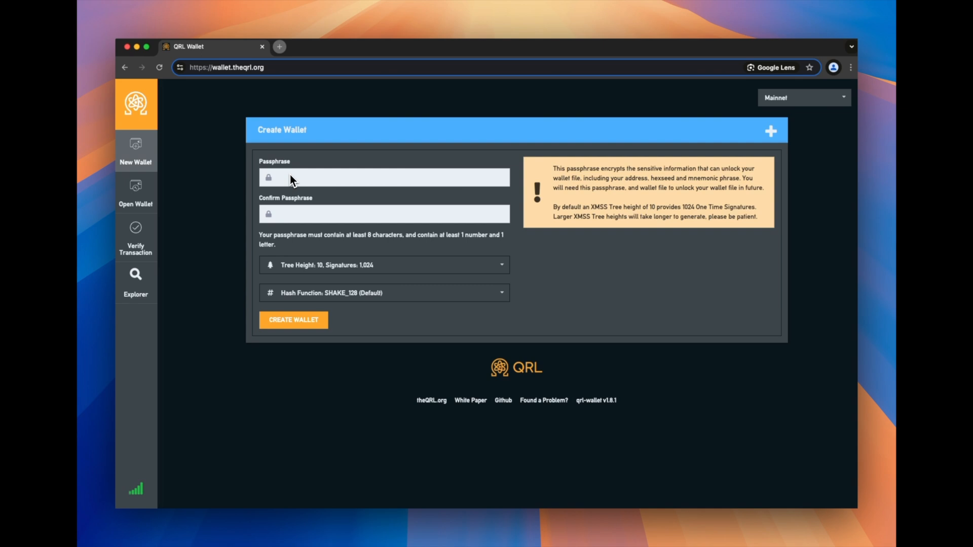
Fill the Passphrase and Confirm Passphrase fields for the new wallet.
{"action": "left_click", "coordinate": [267, 67]}
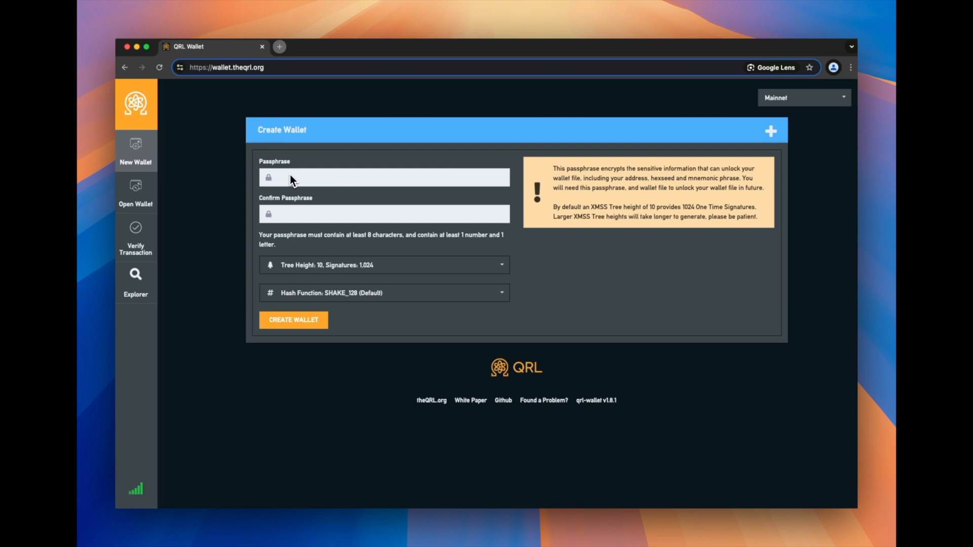
{"action": "left_click", "coordinate": [260, 67]}
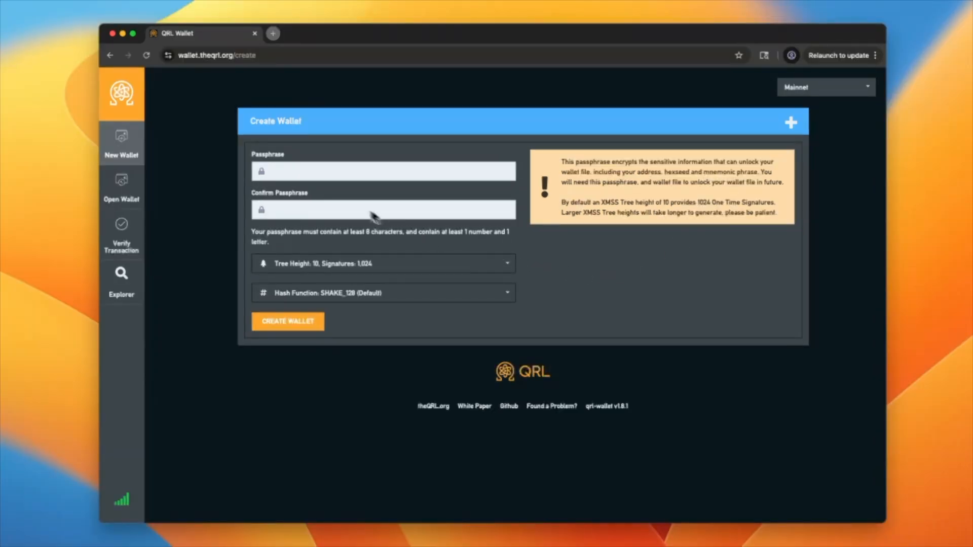
{"action": "mouse_move", "coordinate": [293, 182]}
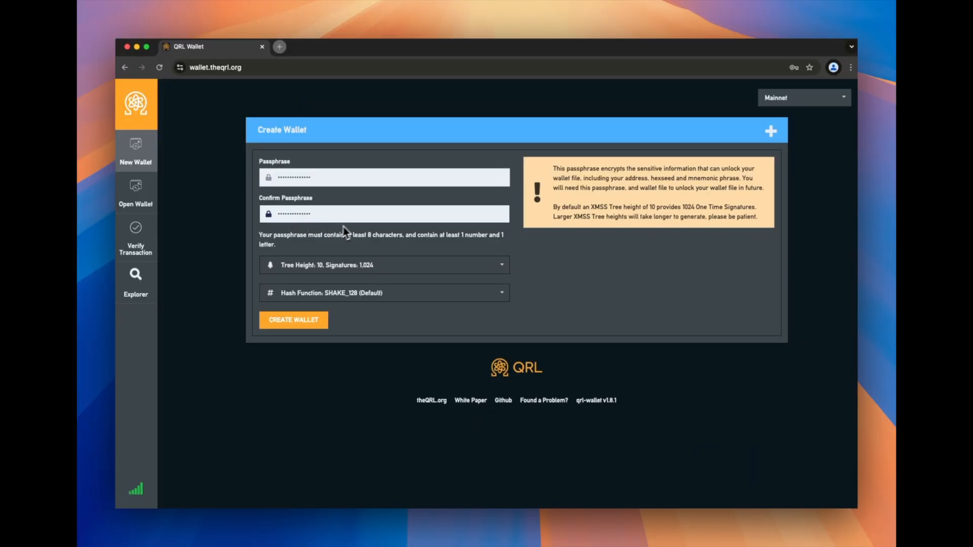
{"action": "mouse_move", "coordinate": [339, 214]}
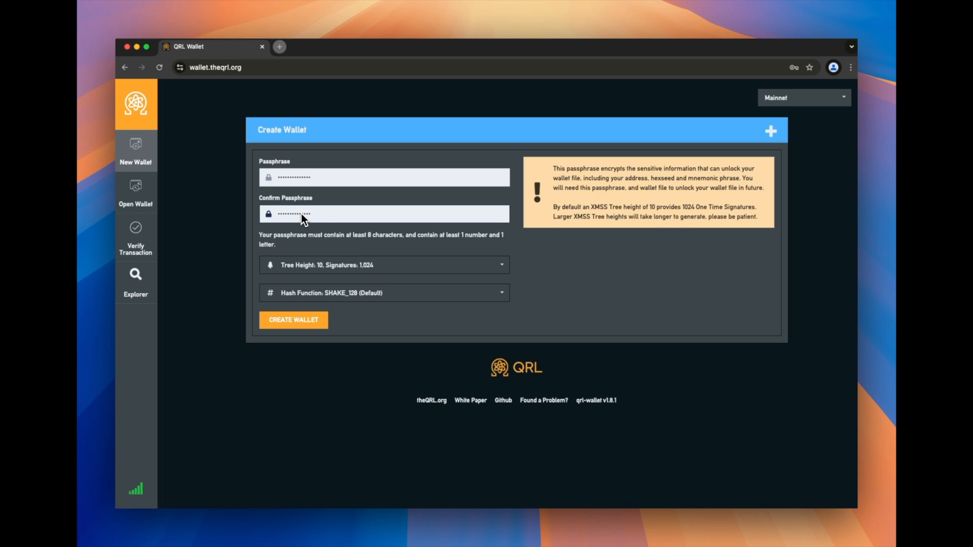
{"action": "mouse_move", "coordinate": [330, 223]}
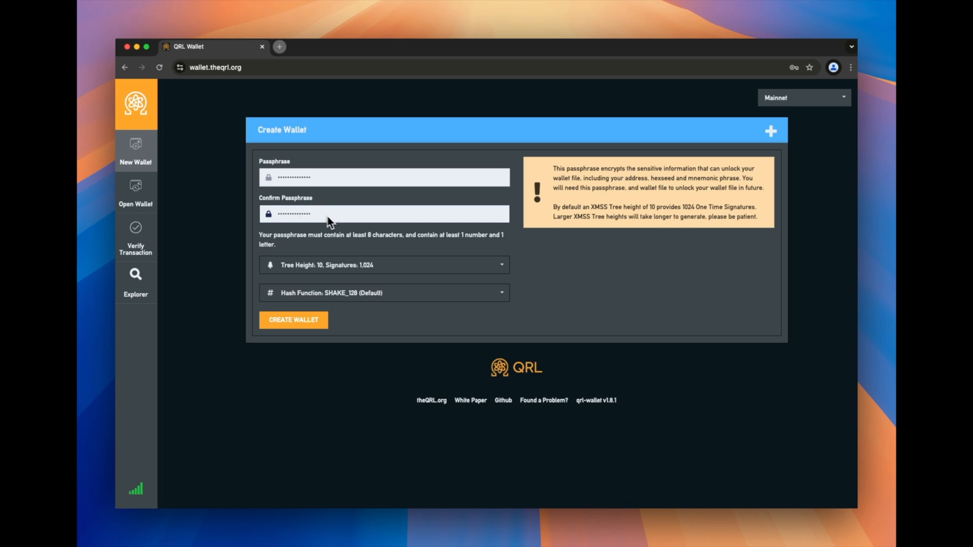
{"action": "mouse_move", "coordinate": [347, 214]}
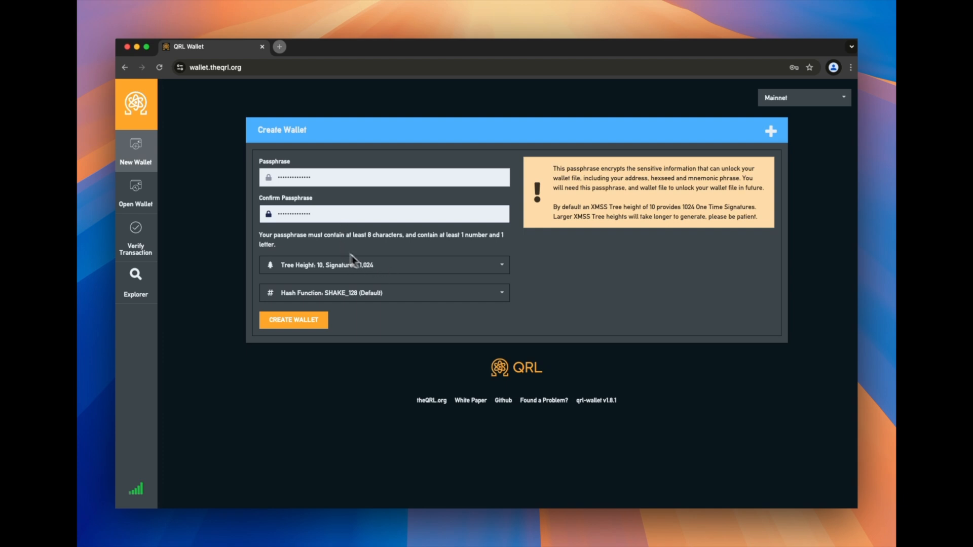
{"action": "mouse_move", "coordinate": [335, 270]}
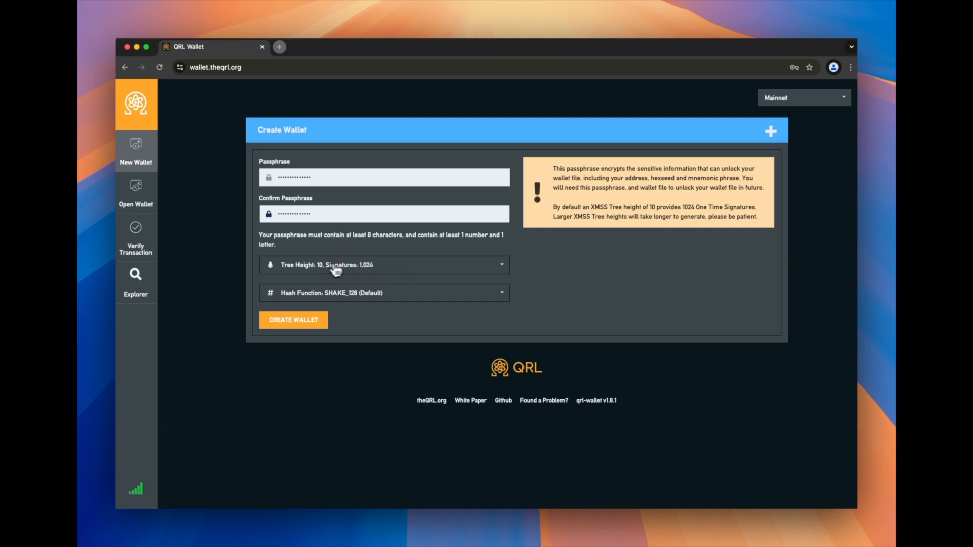
{"action": "mouse_move", "coordinate": [404, 270]}
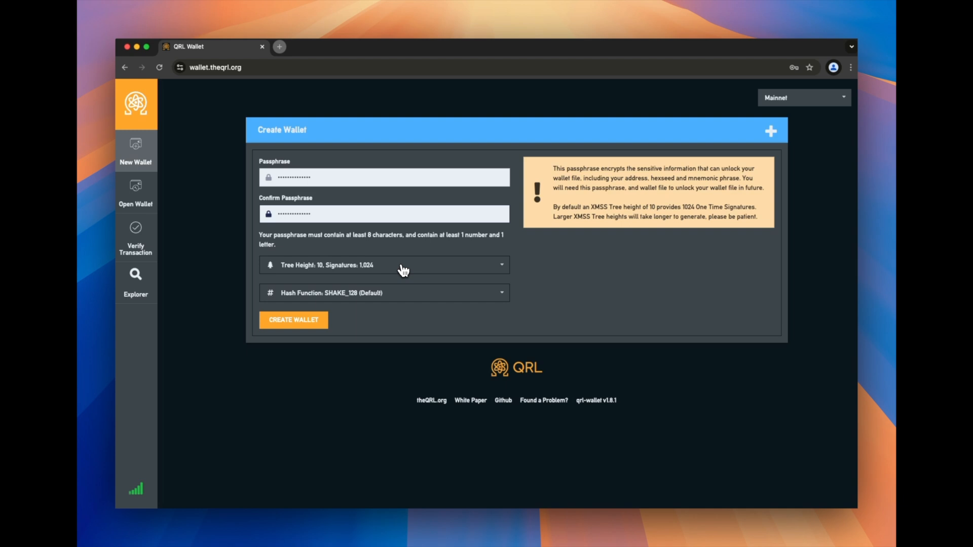
{"action": "mouse_move", "coordinate": [351, 272]}
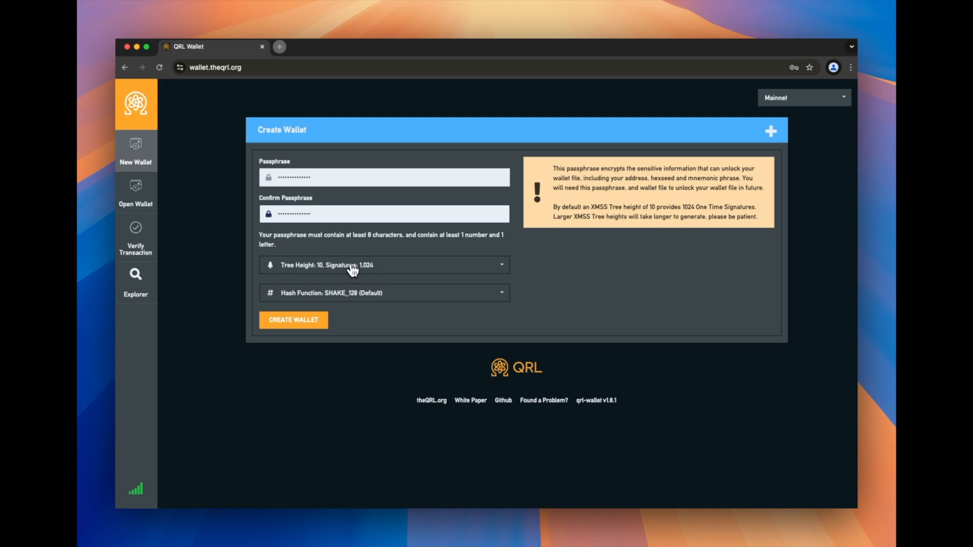
{"action": "mouse_move", "coordinate": [375, 267]}
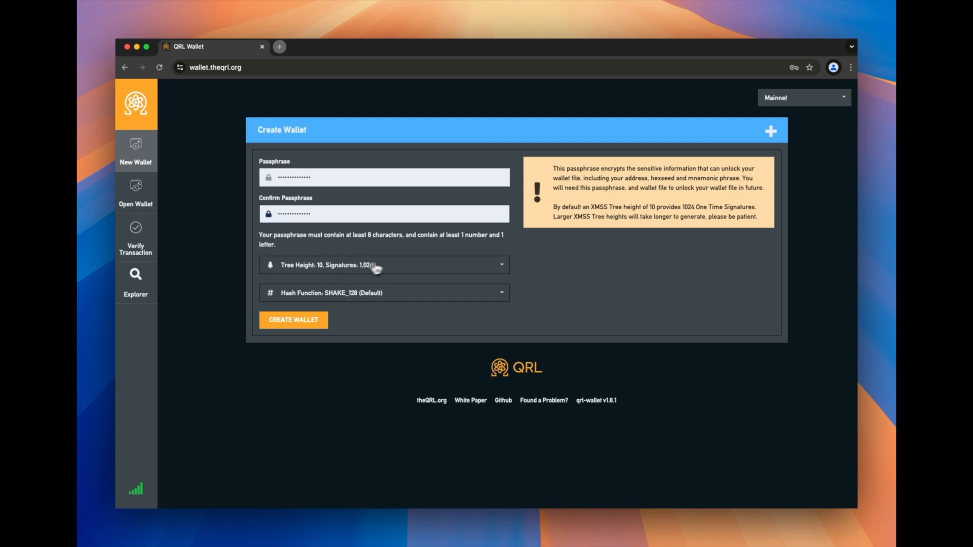
{"action": "left_click", "coordinate": [383, 265]}
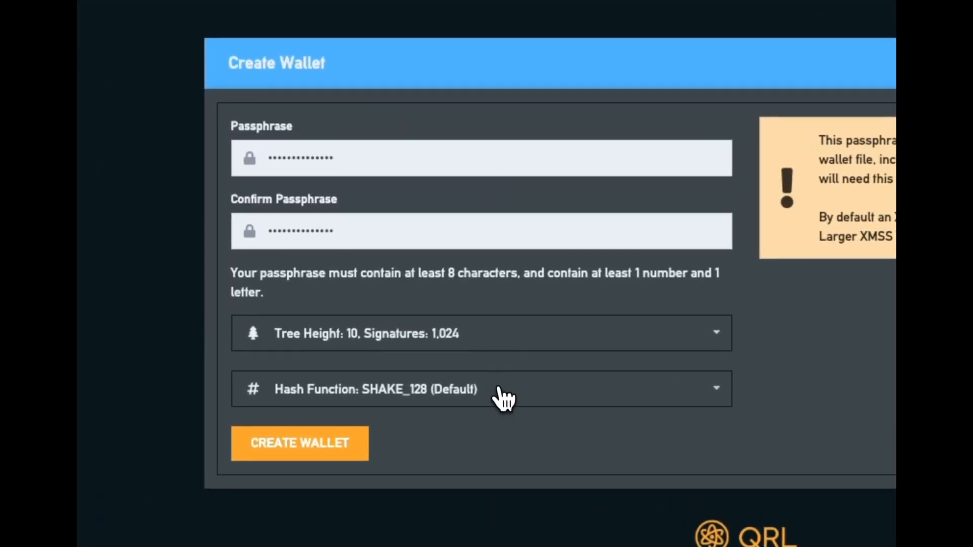
{"action": "left_click", "coordinate": [480, 389]}
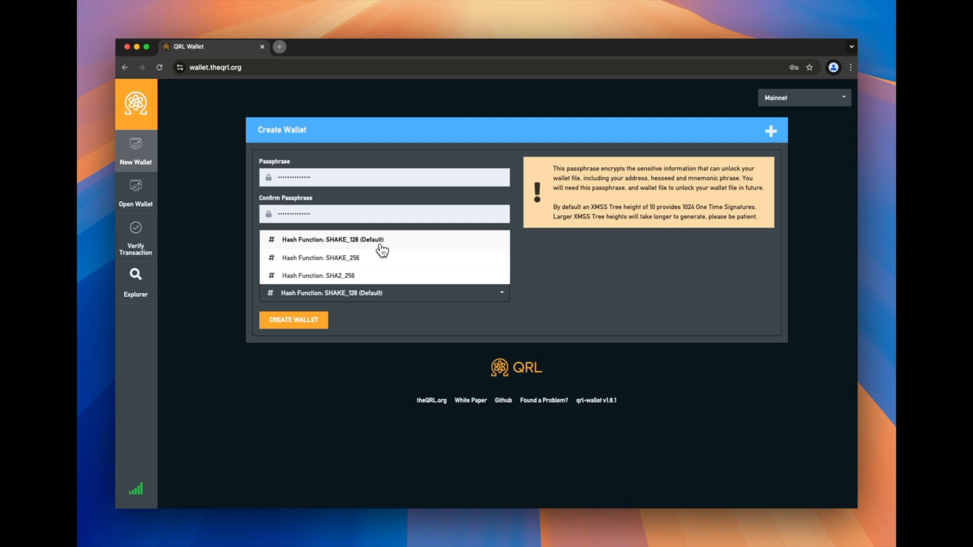
{"action": "mouse_move", "coordinate": [399, 244]}
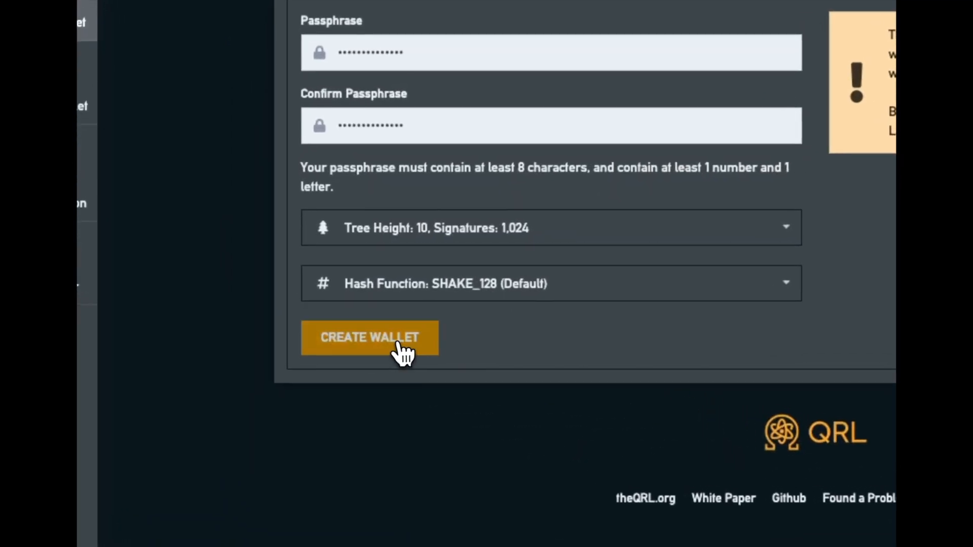
Create the wallet, reaching its details page with the 'Save your wallet file now!' warning.
{"action": "left_click", "coordinate": [369, 337]}
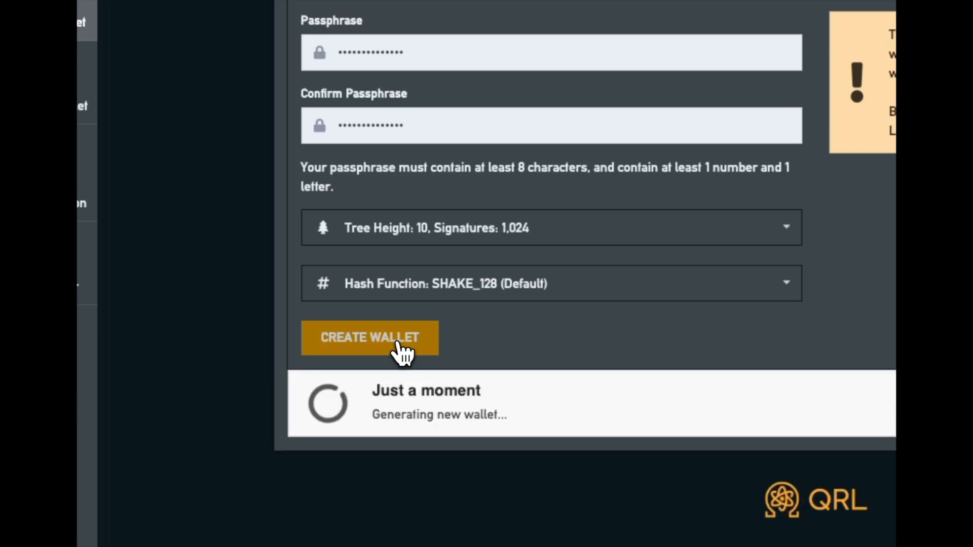
{"action": "left_click", "coordinate": [369, 337]}
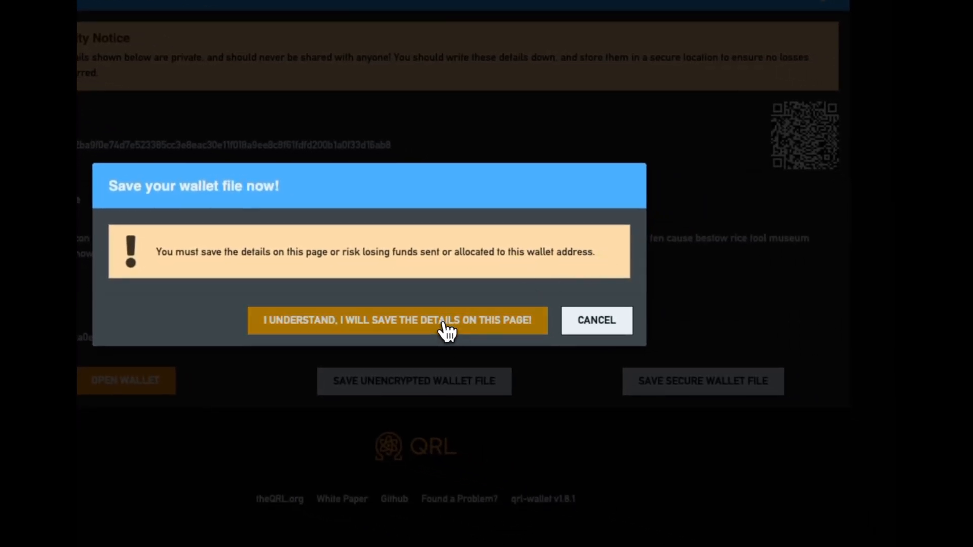
{"action": "left_click", "coordinate": [397, 320]}
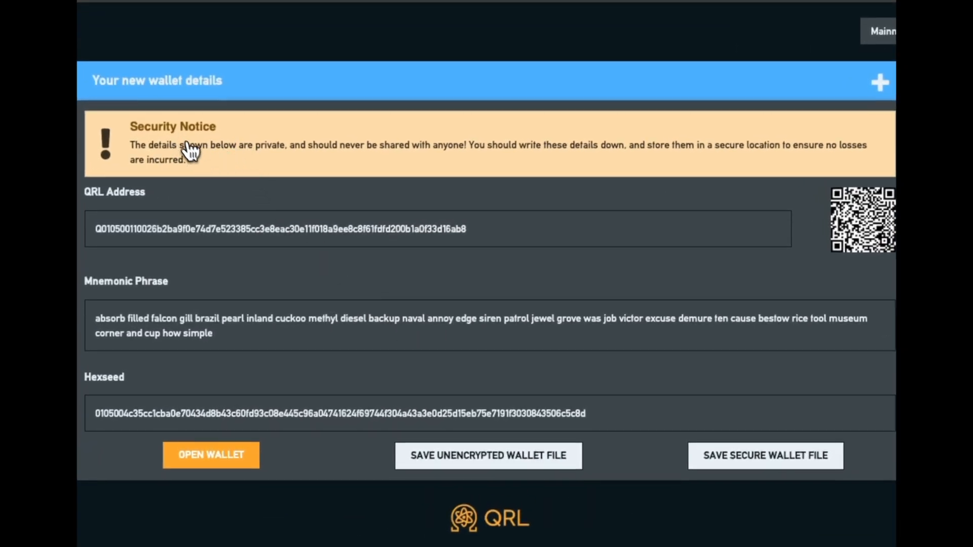
{"action": "mouse_move", "coordinate": [120, 204]}
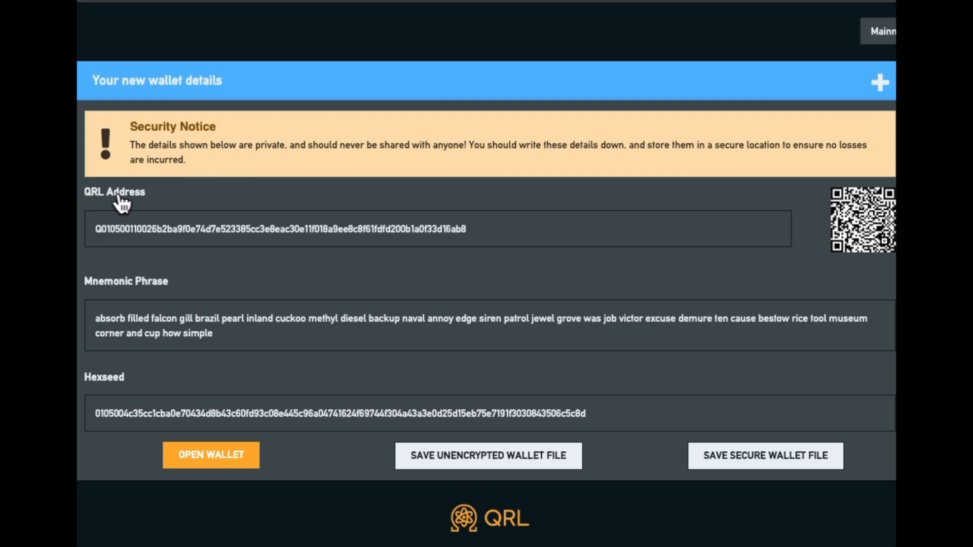
{"action": "mouse_move", "coordinate": [120, 369]}
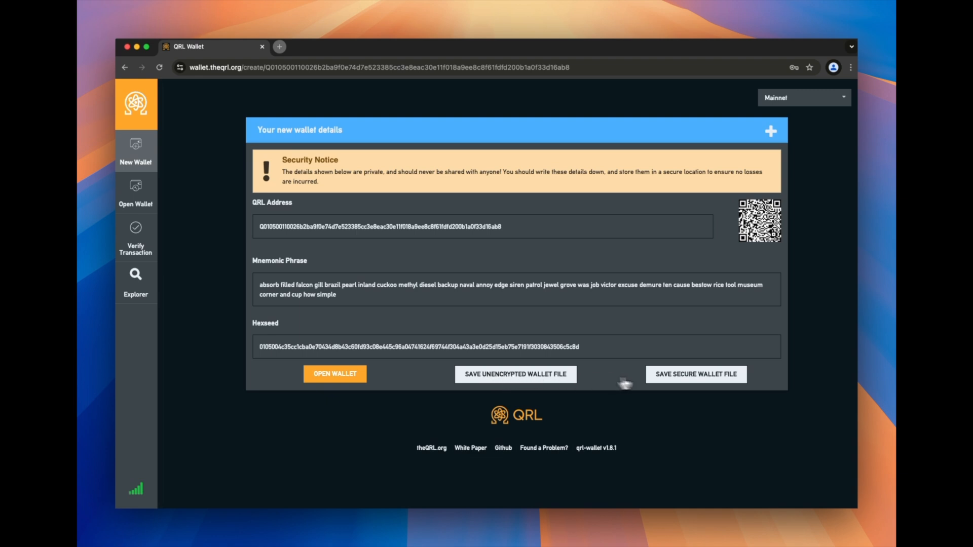
{"action": "mouse_move", "coordinate": [494, 231]}
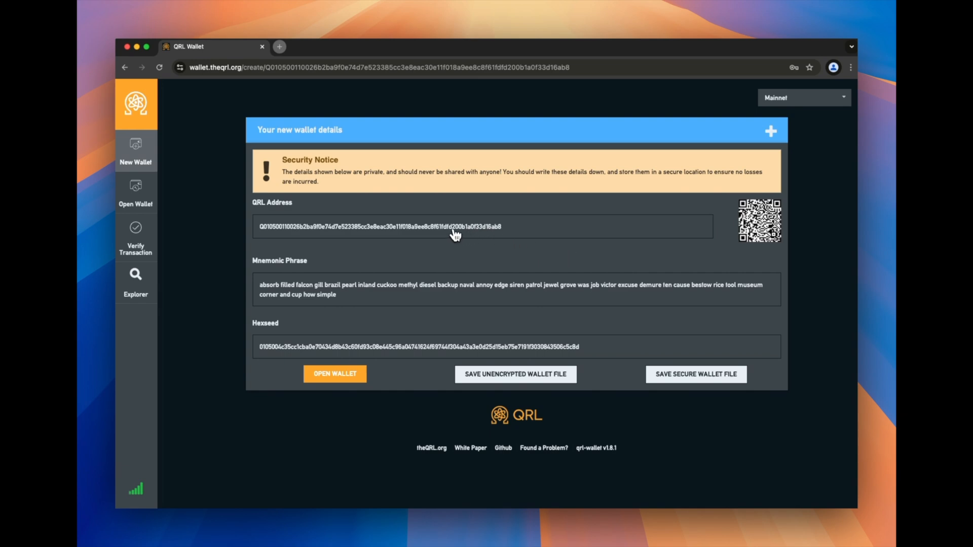
{"action": "mouse_move", "coordinate": [399, 231]}
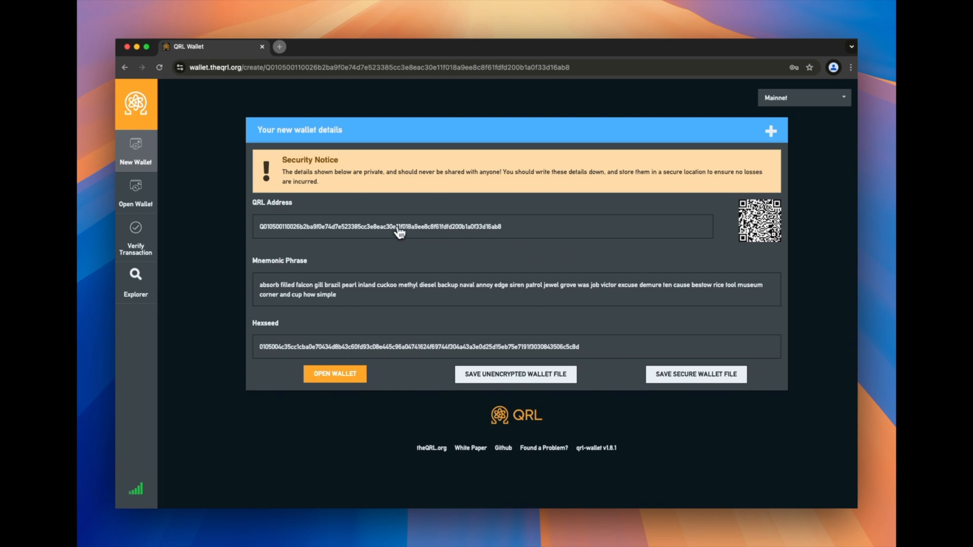
{"action": "mouse_move", "coordinate": [391, 265]}
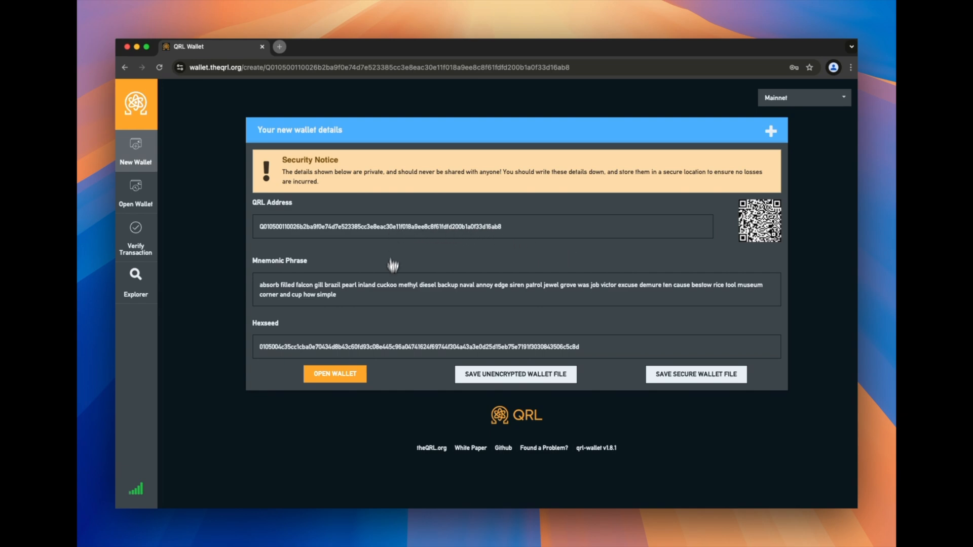
{"action": "mouse_move", "coordinate": [389, 298]}
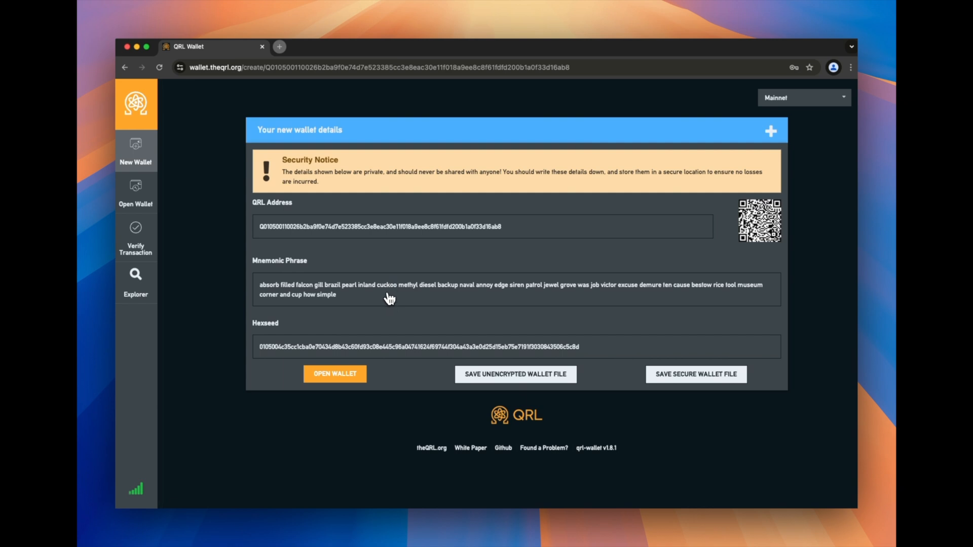
{"action": "mouse_move", "coordinate": [417, 245]}
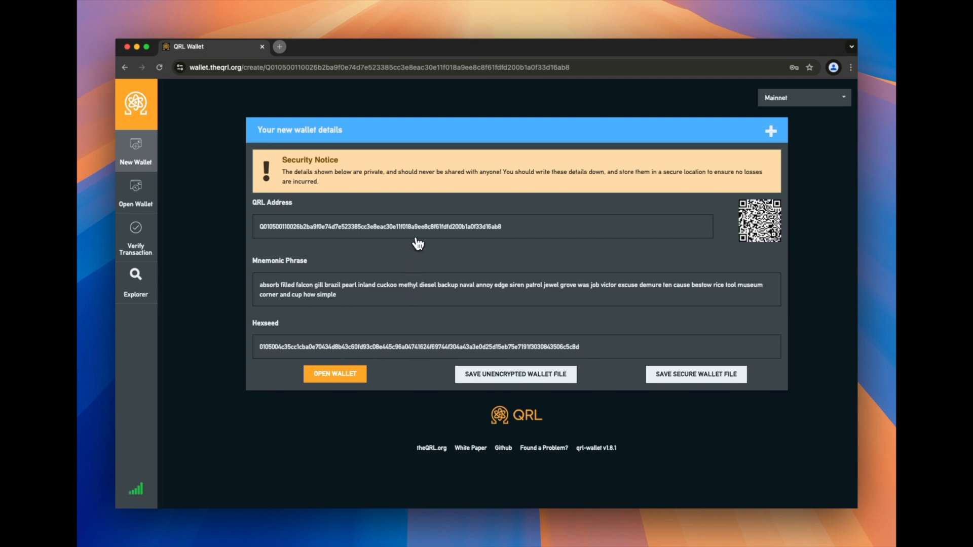
{"action": "mouse_move", "coordinate": [447, 345]}
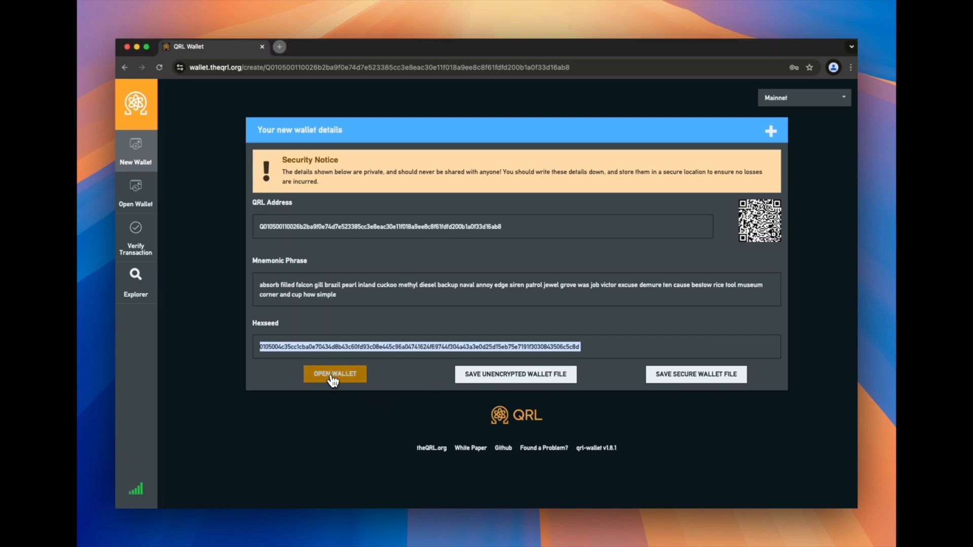
Unlock the wallet via Mnemonic Phrase, showing its address with 0 Quanta and 1024 OTS keys.
{"action": "left_click", "coordinate": [334, 374]}
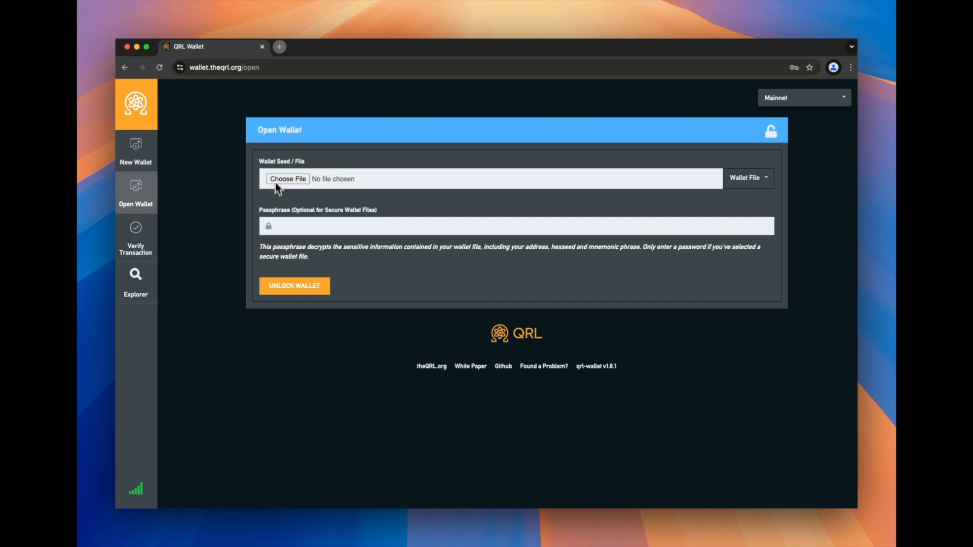
{"action": "mouse_move", "coordinate": [292, 181]}
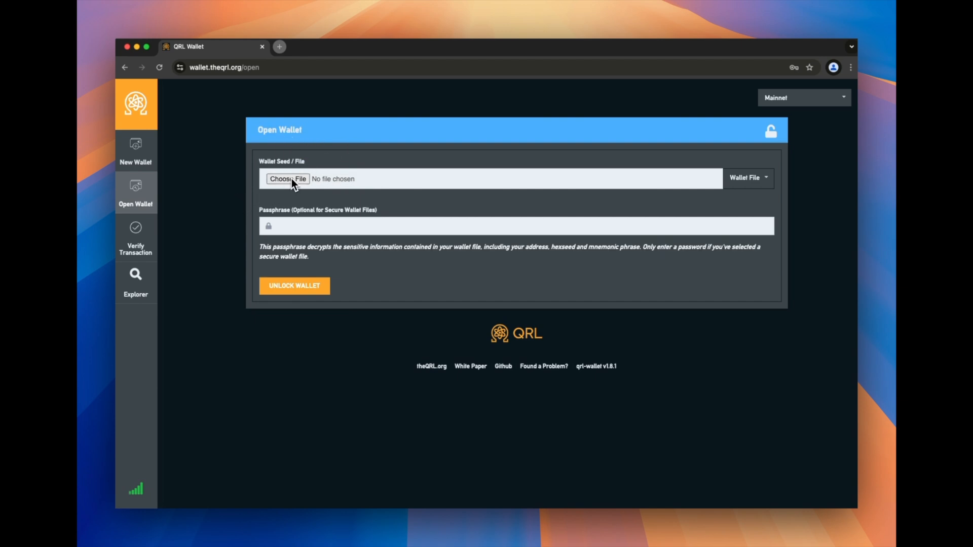
{"action": "left_click", "coordinate": [748, 177]}
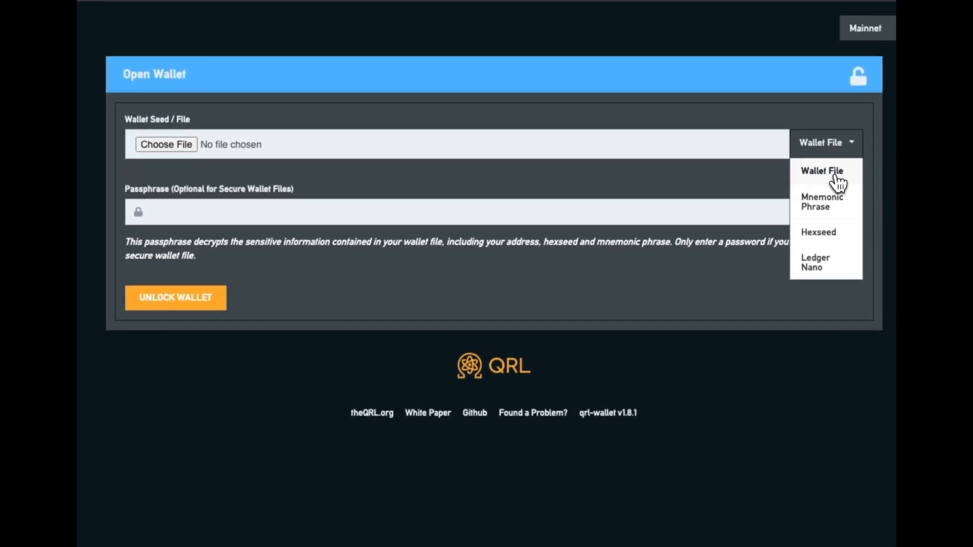
{"action": "mouse_move", "coordinate": [821, 202]}
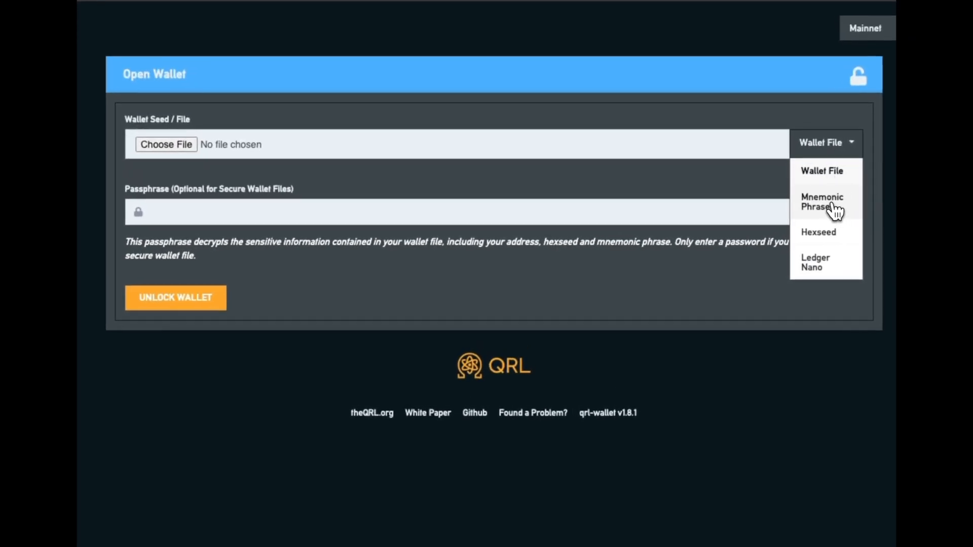
{"action": "mouse_move", "coordinate": [836, 239]}
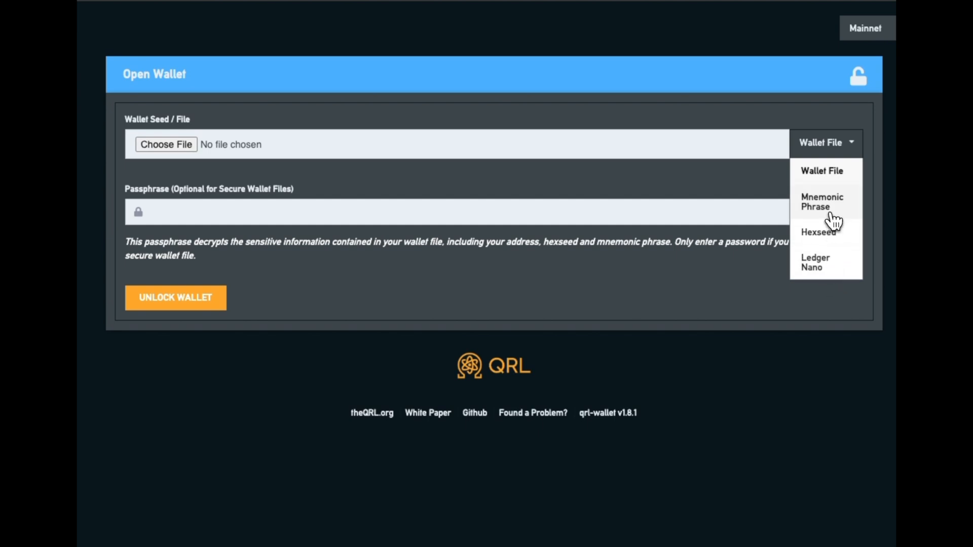
{"action": "left_click", "coordinate": [821, 202]}
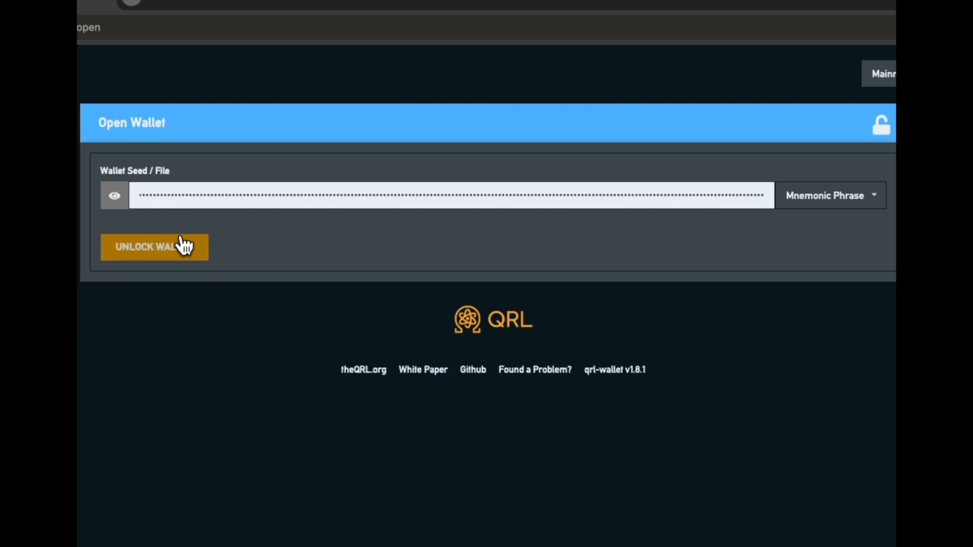
{"action": "left_click", "coordinate": [154, 248]}
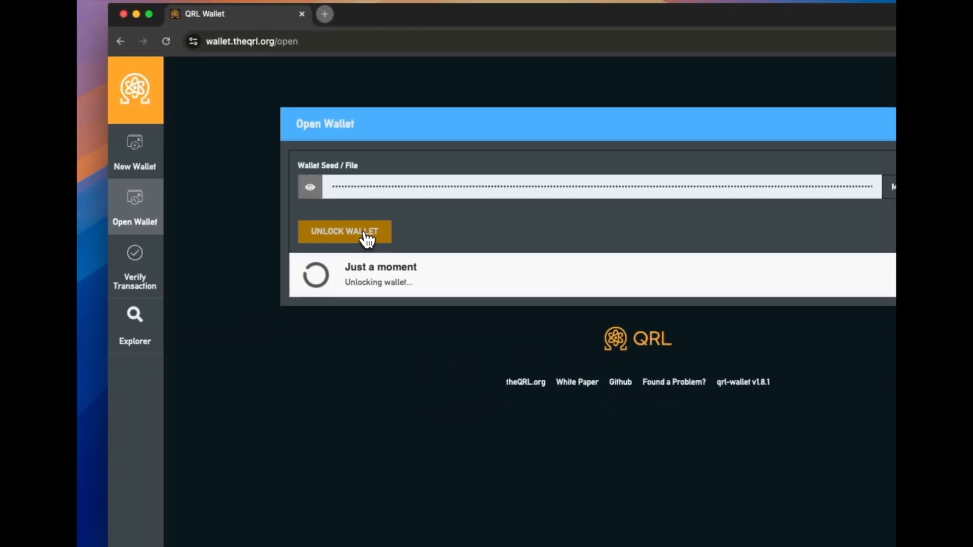
{"action": "left_click", "coordinate": [344, 231]}
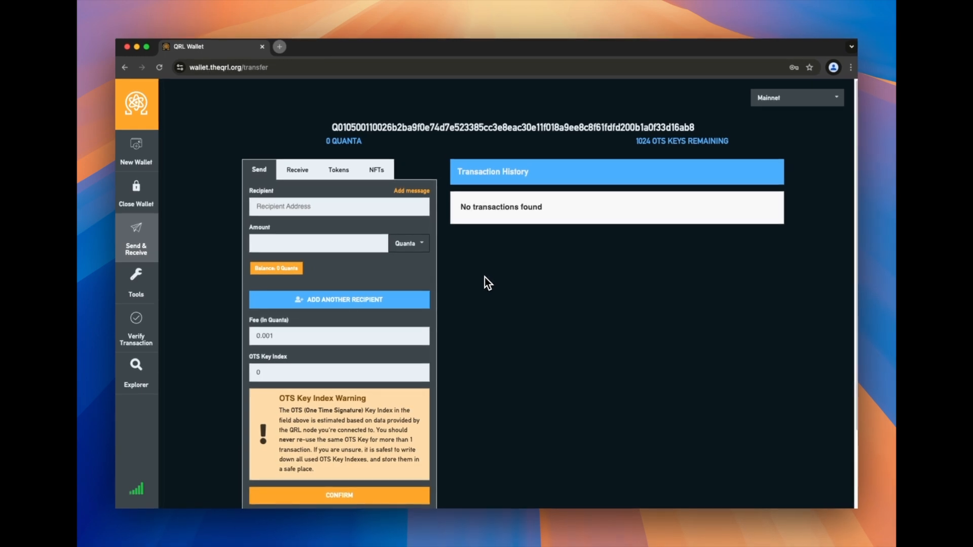
{"action": "mouse_move", "coordinate": [295, 131]}
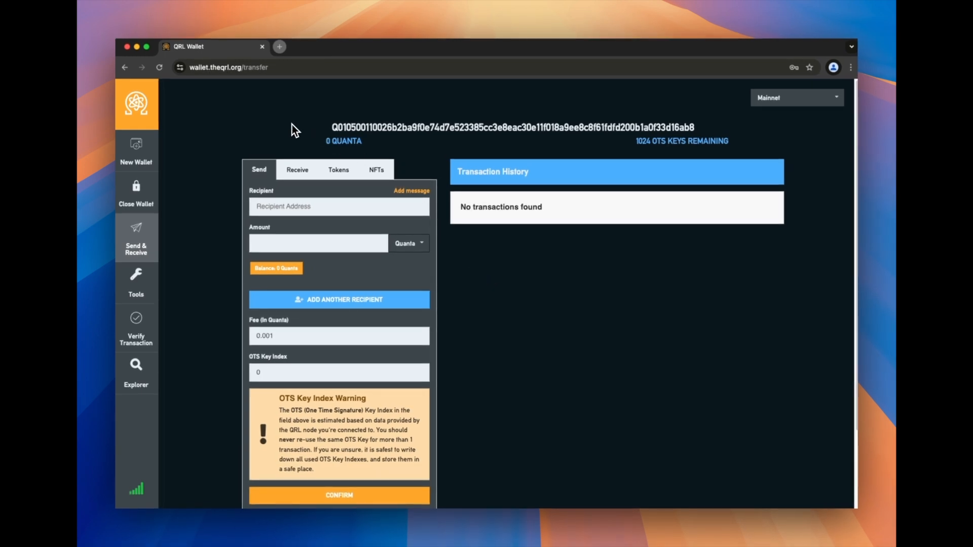
{"action": "scroll", "scroll_direction": "down", "scroll_amount": 3}
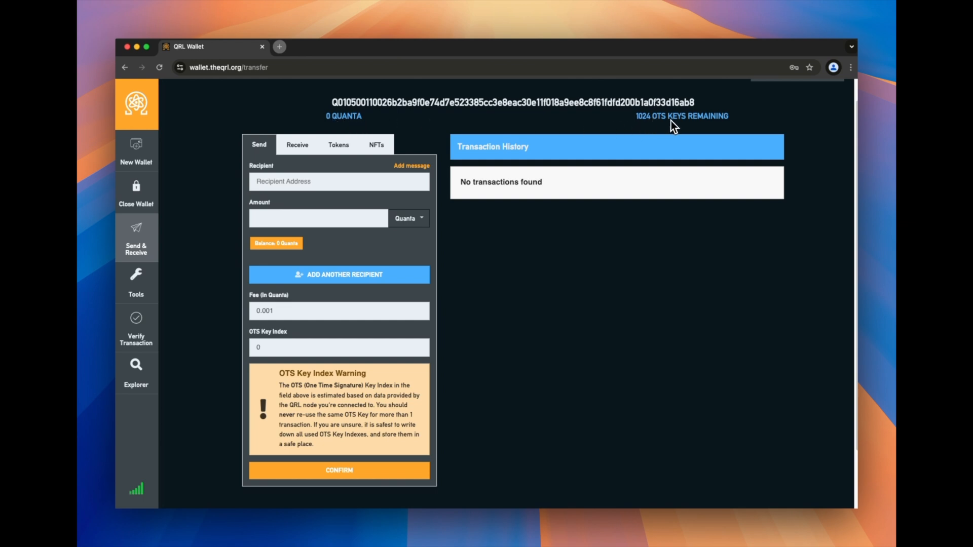
{"action": "mouse_move", "coordinate": [650, 129]}
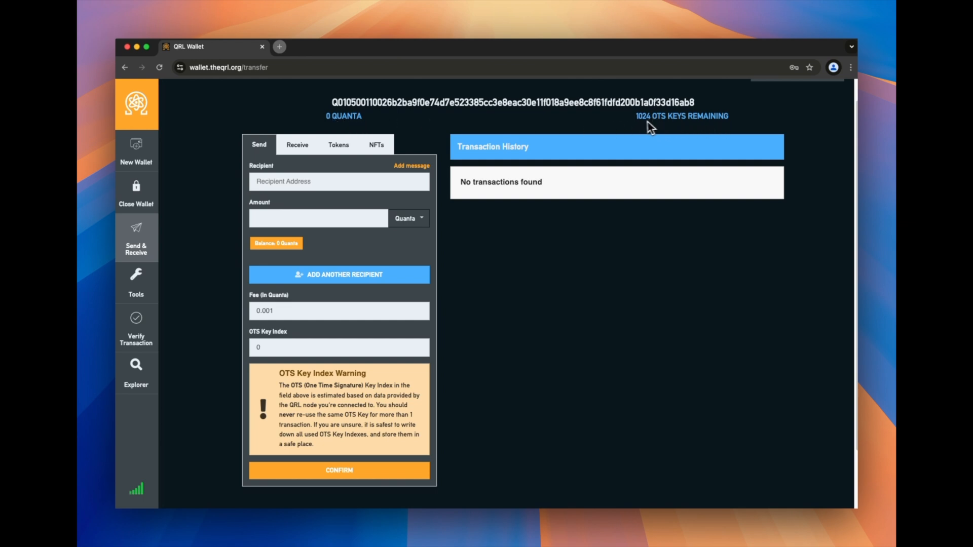
{"action": "mouse_move", "coordinate": [670, 131]}
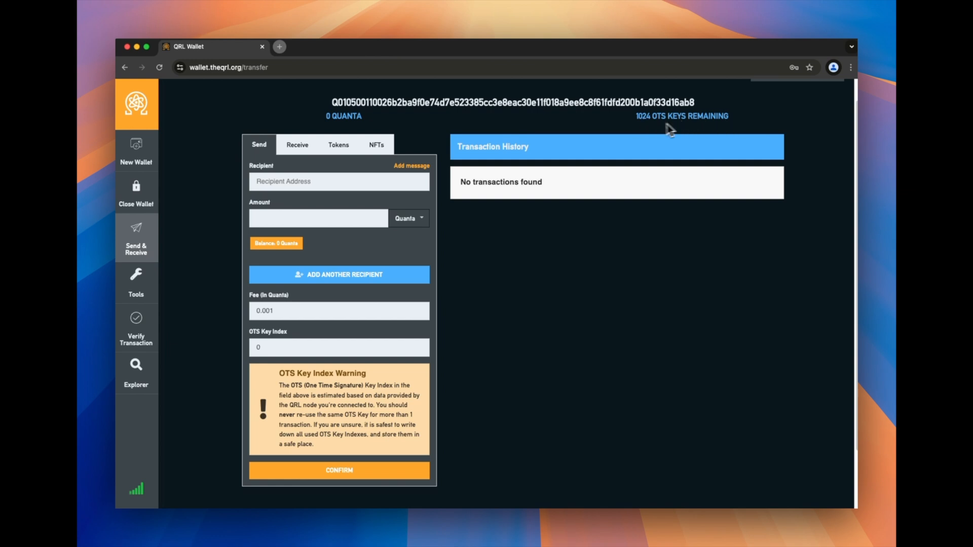
{"action": "mouse_move", "coordinate": [479, 289]}
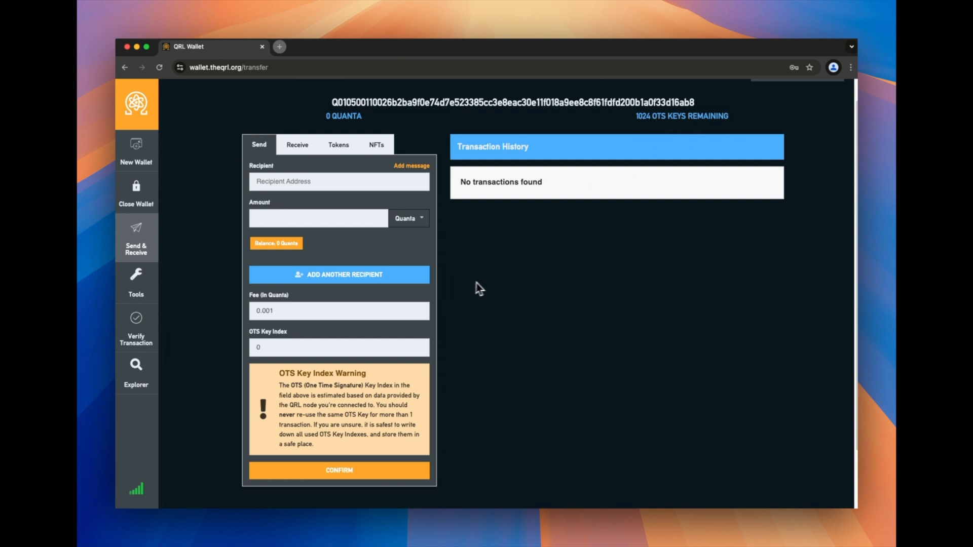
{"action": "mouse_move", "coordinate": [300, 167]}
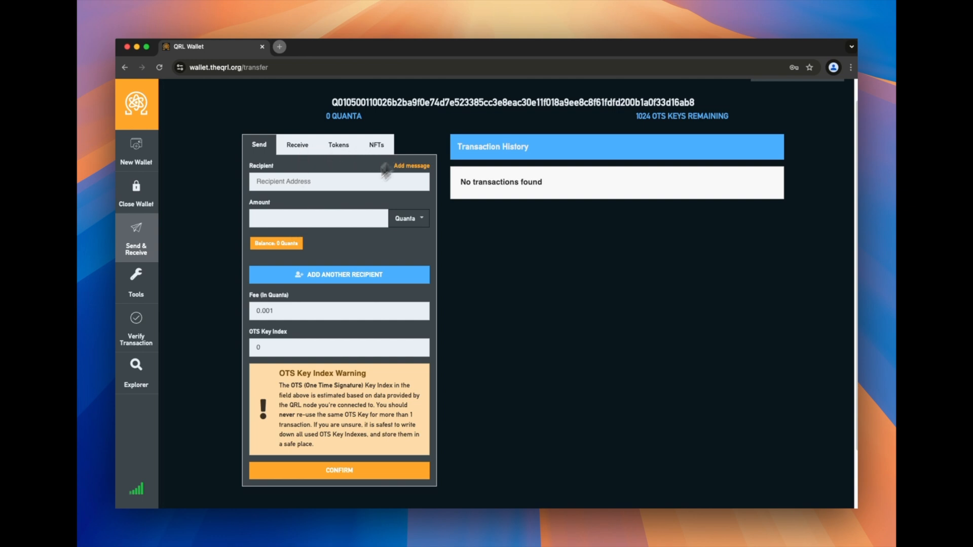
{"action": "mouse_move", "coordinate": [198, 226]}
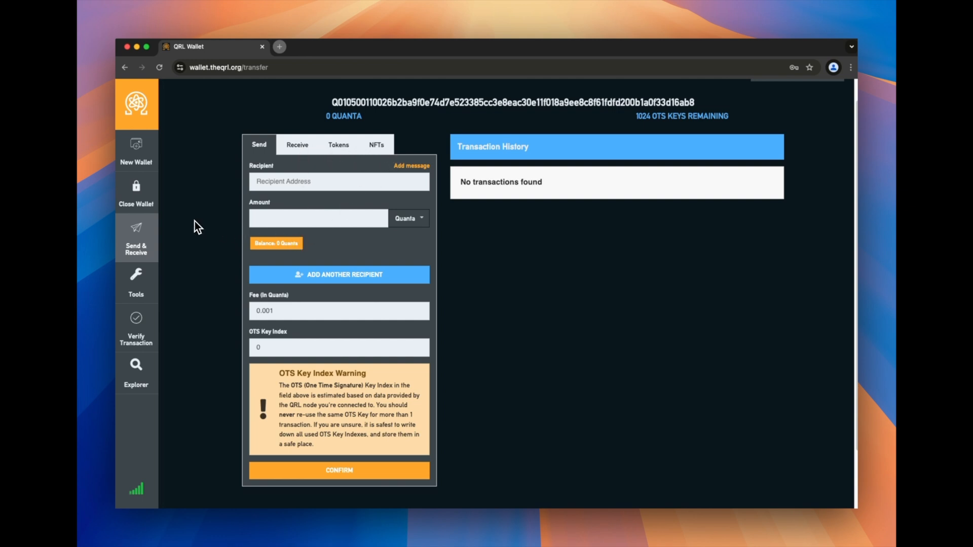